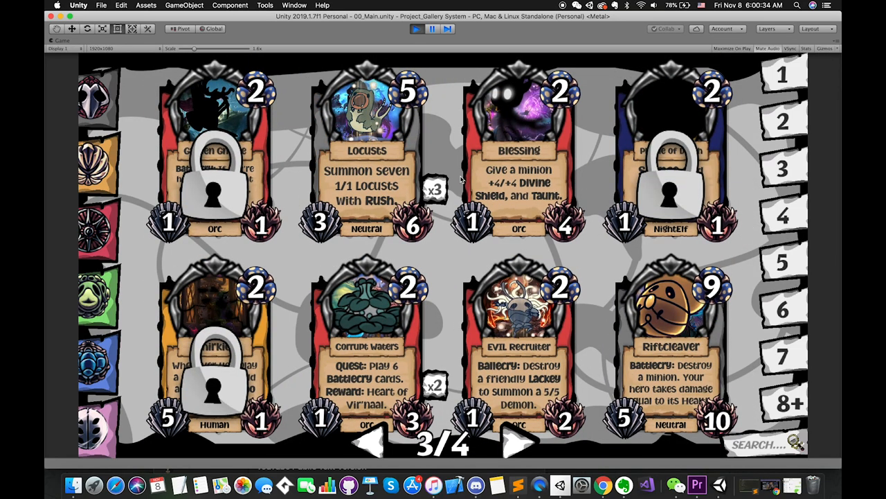
# Step: Filter the card grid to 8+ mana cards, then to the Neutral class
pyautogui.click(367, 443)
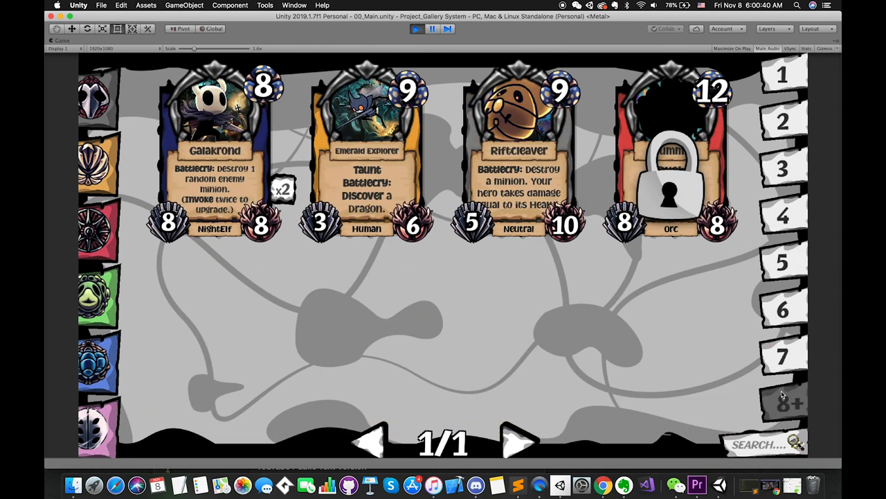
pyautogui.click(782, 355)
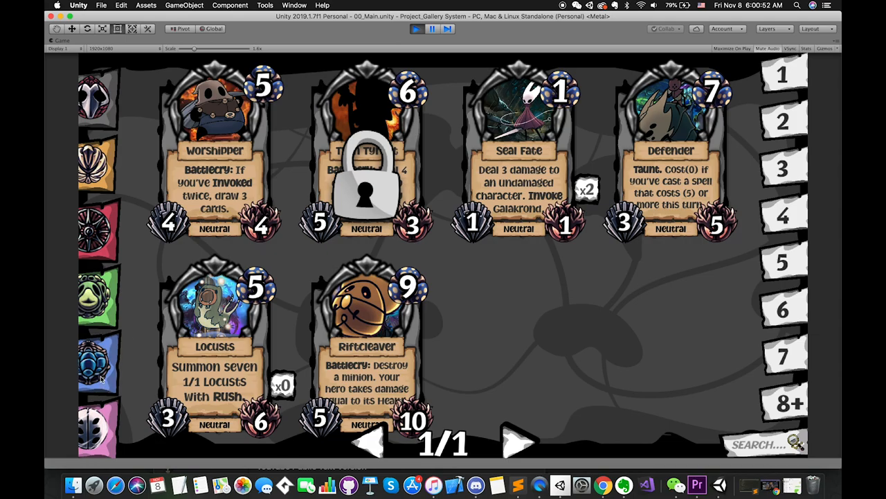
# Step: View UIManager.cs, then scroll through the EP58_Collection Manager 01 note in Evernote
pyautogui.click(523, 443)
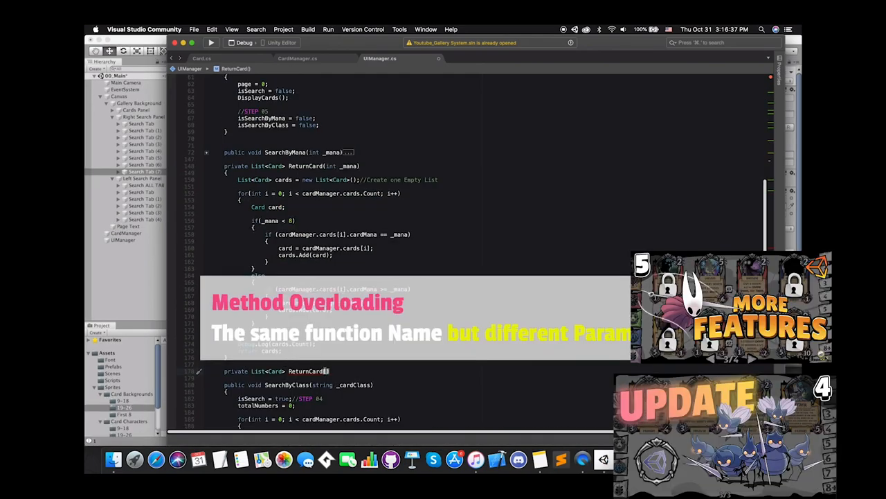
pyautogui.write('string')
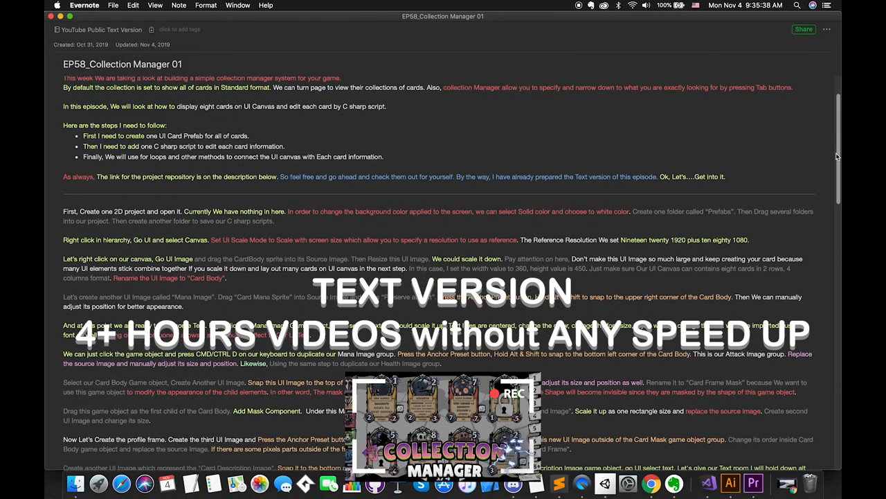
pyautogui.scroll(-3)
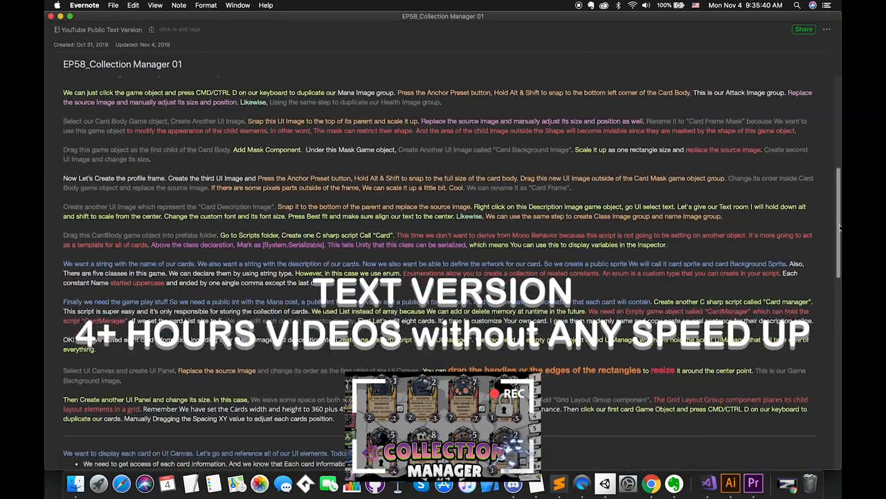
pyautogui.scroll(-3)
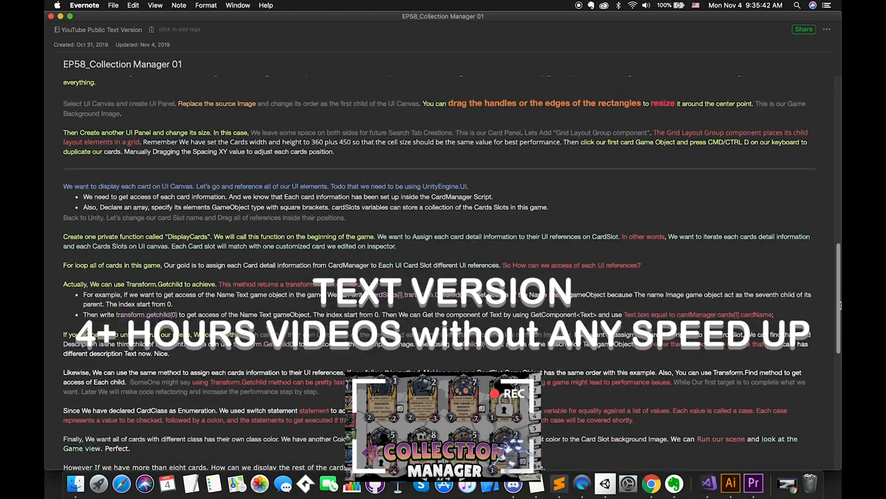